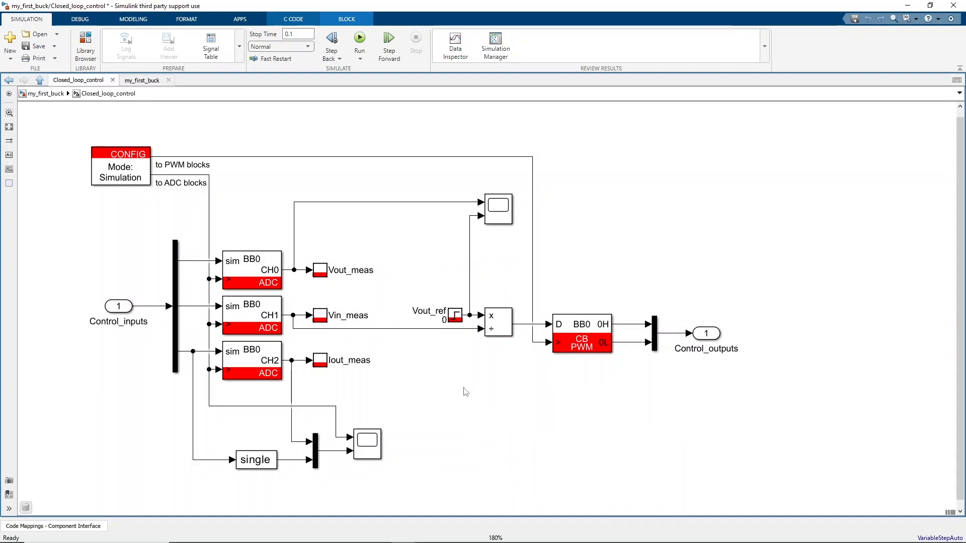
Review the Vout_meas ADC block settings
{"action": "left_click", "coordinate": [292, 18]}
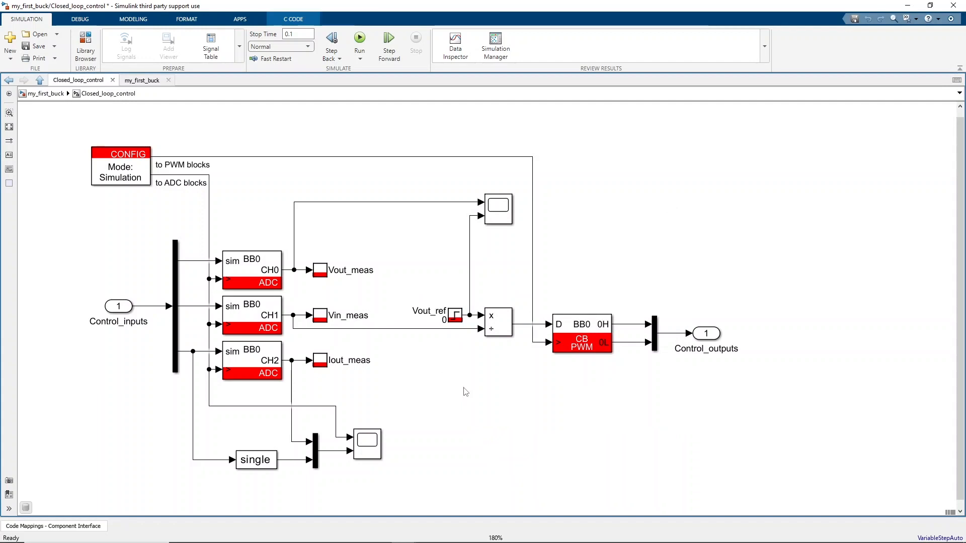
{"action": "double_click", "coordinate": [252, 271]}
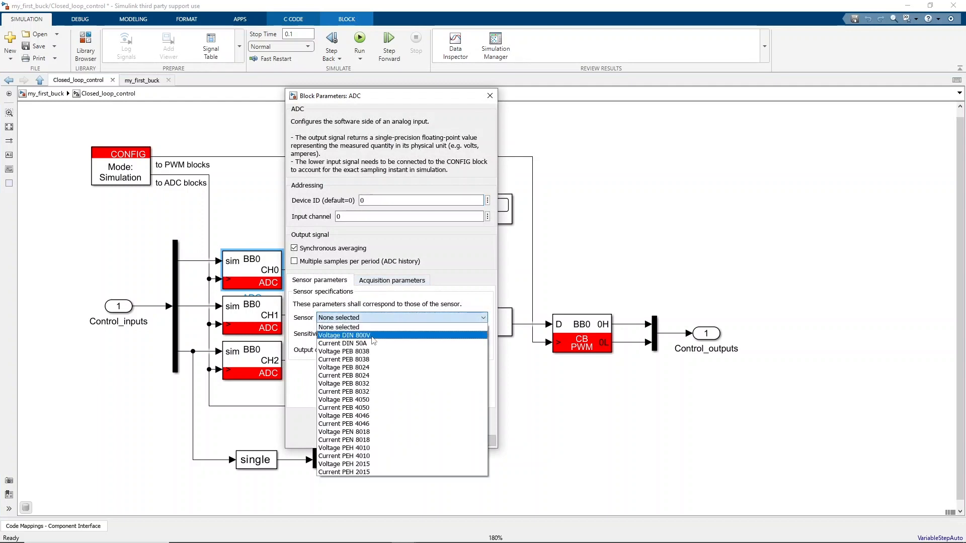
{"action": "left_click", "coordinate": [345, 335]}
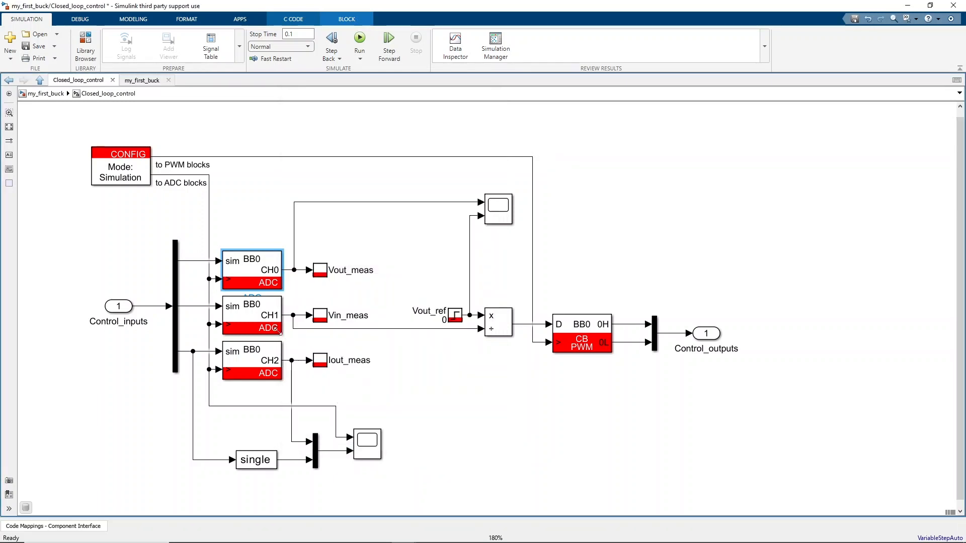
Set the CONFIG block's execution purpose to Automated Code Generation, keeping the 20 kHz task
{"action": "double_click", "coordinate": [252, 315]}
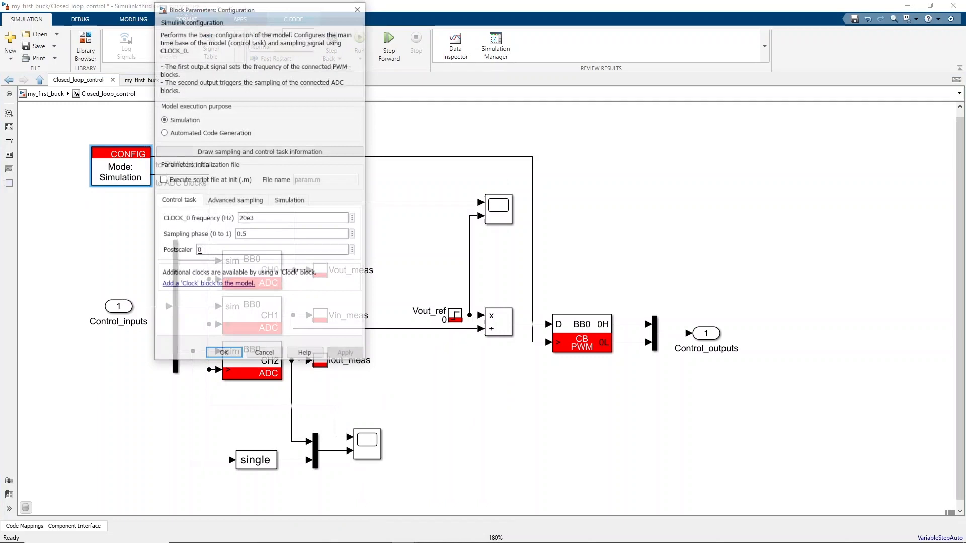
{"action": "left_click", "coordinate": [164, 133]}
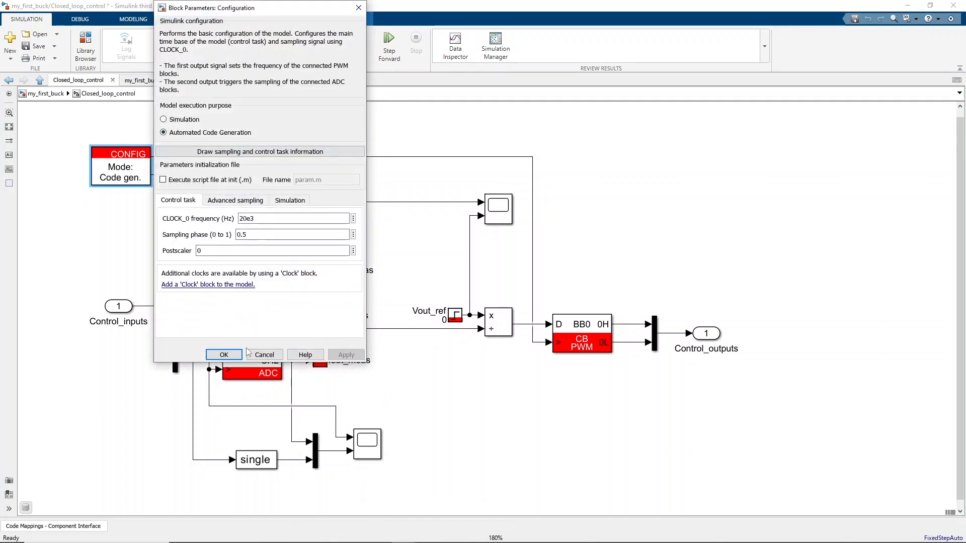
{"action": "left_click", "coordinate": [223, 354]}
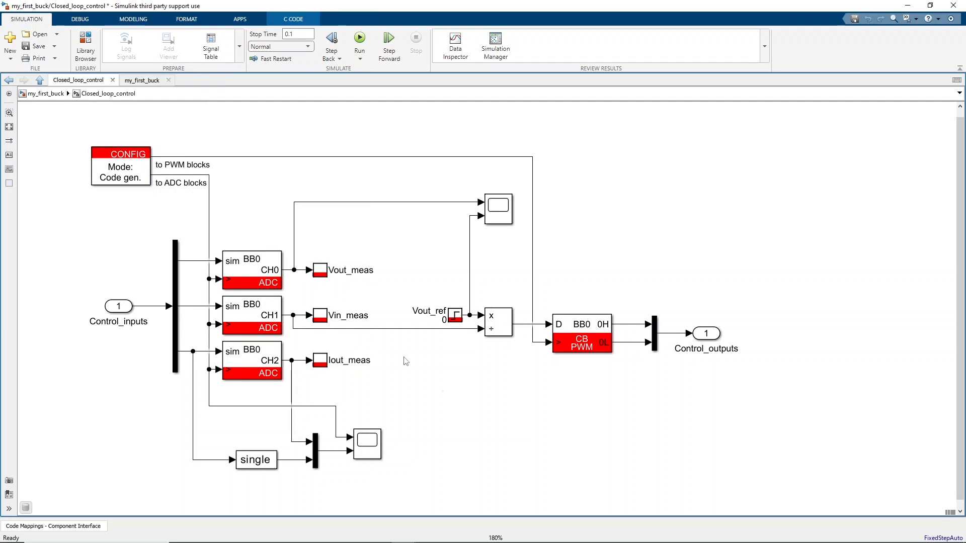
{"action": "left_click", "coordinate": [293, 18]}
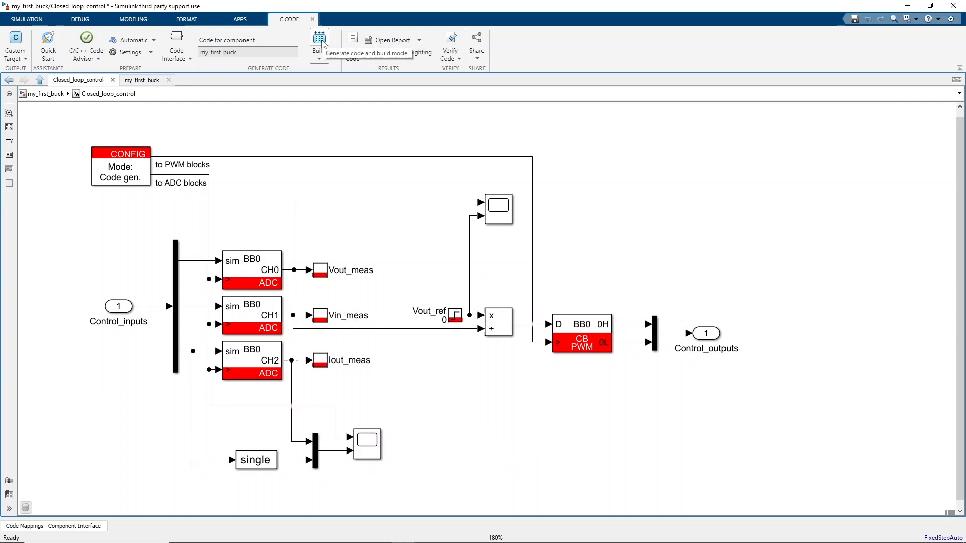
Build my_first_buck from the C CODE tab to generate its code and launch Cockpit
{"action": "left_click", "coordinate": [319, 43]}
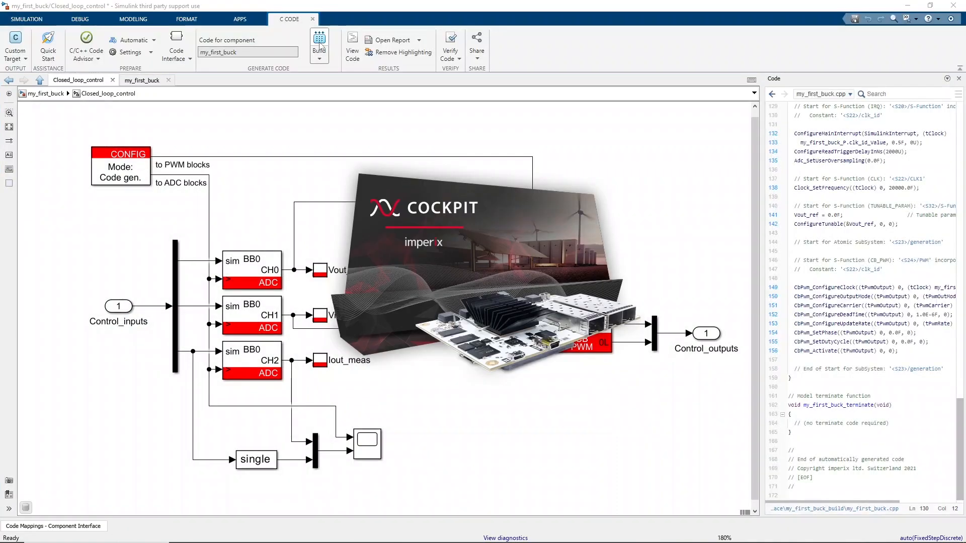
{"action": "left_click", "coordinate": [319, 44]}
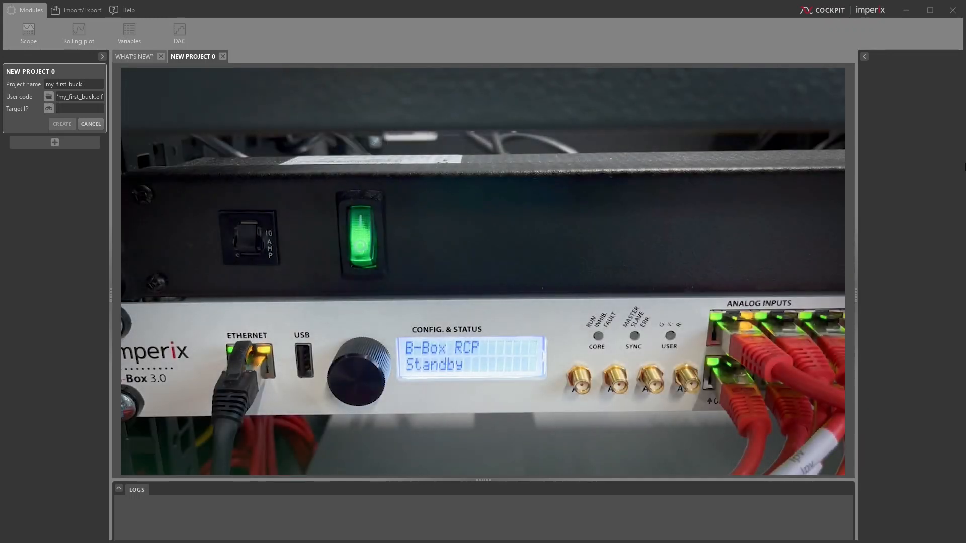
Enter target IP 10.10.13.134 and create the my_first_buck project with its .elf file
{"action": "type", "text": "10"}
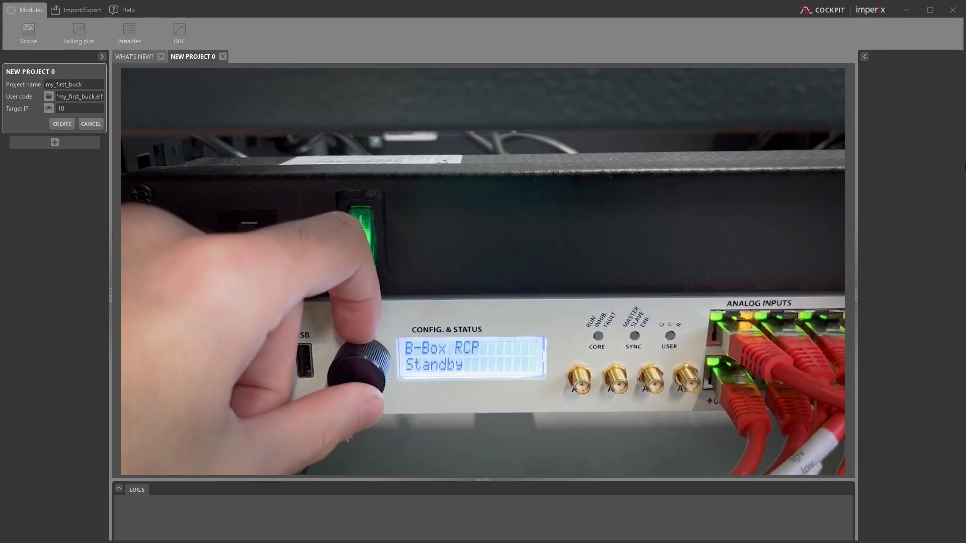
{"action": "type", "text": "10.10."}
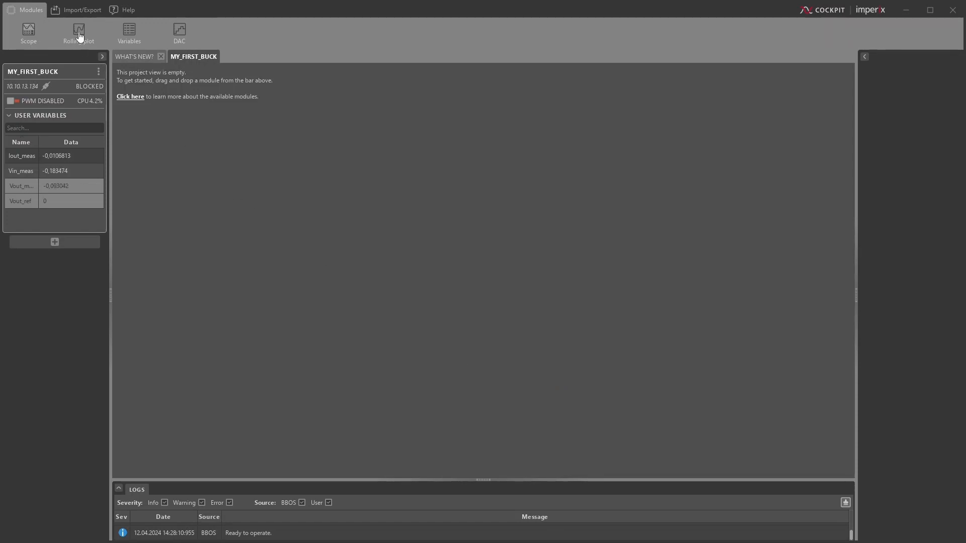
Add a rolling plot module showing Vin_meas to the project
{"action": "left_click", "coordinate": [79, 33]}
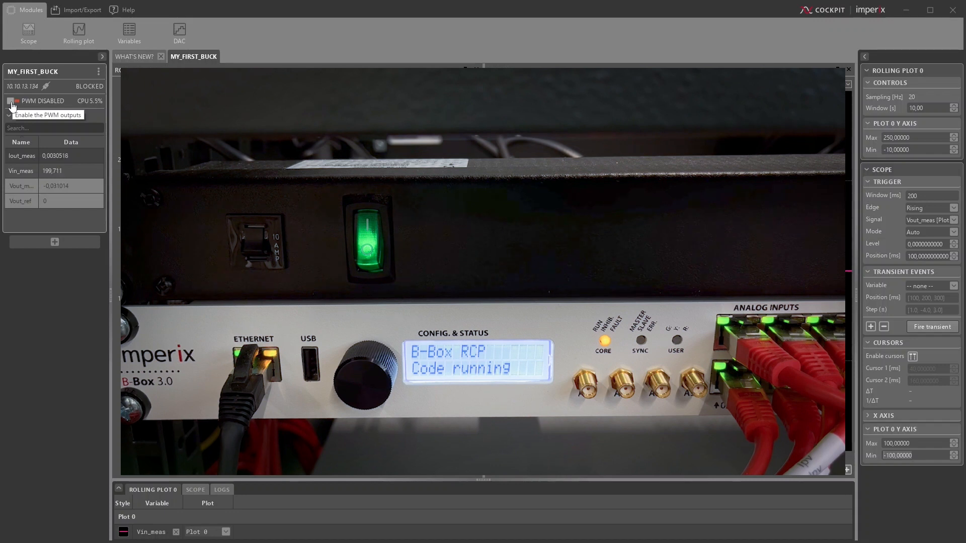
Enable the PWM outputs, set Vout_ref to 100, then return it to 0
{"action": "left_click", "coordinate": [11, 101]}
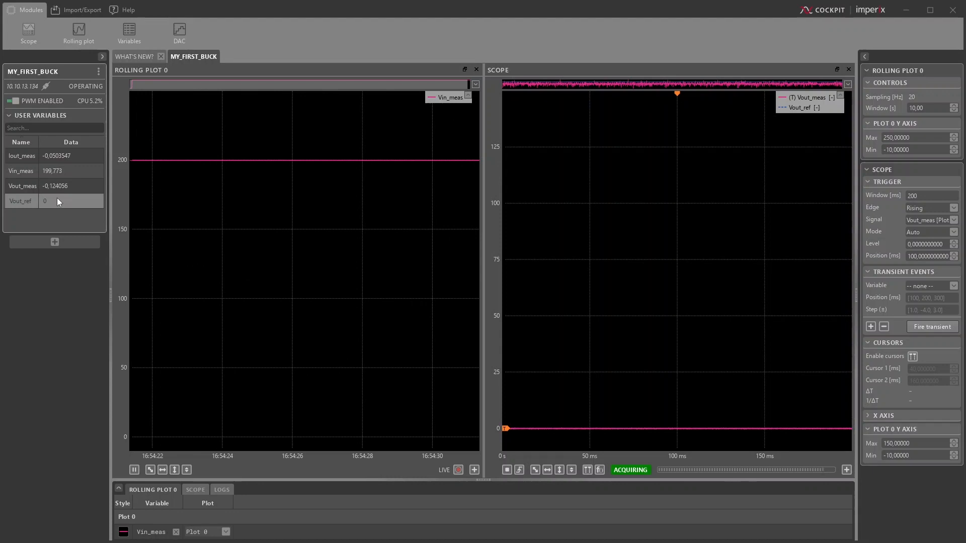
{"action": "left_click", "coordinate": [69, 201]}
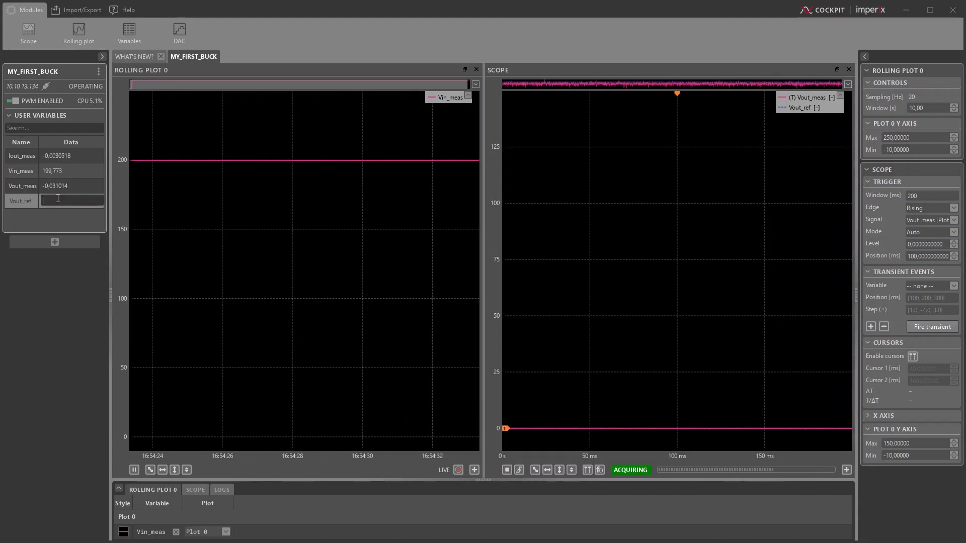
{"action": "type", "text": "100"}
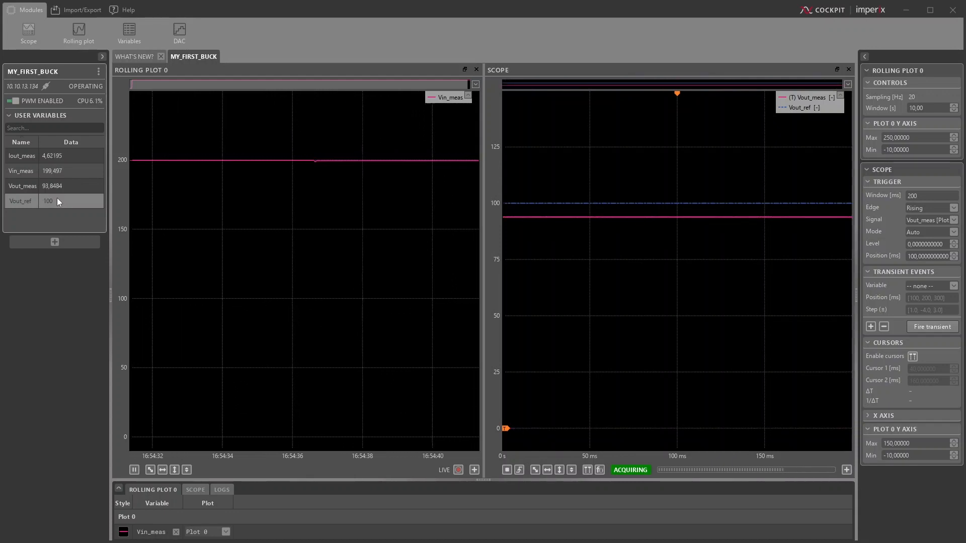
{"action": "left_click", "coordinate": [57, 200]}
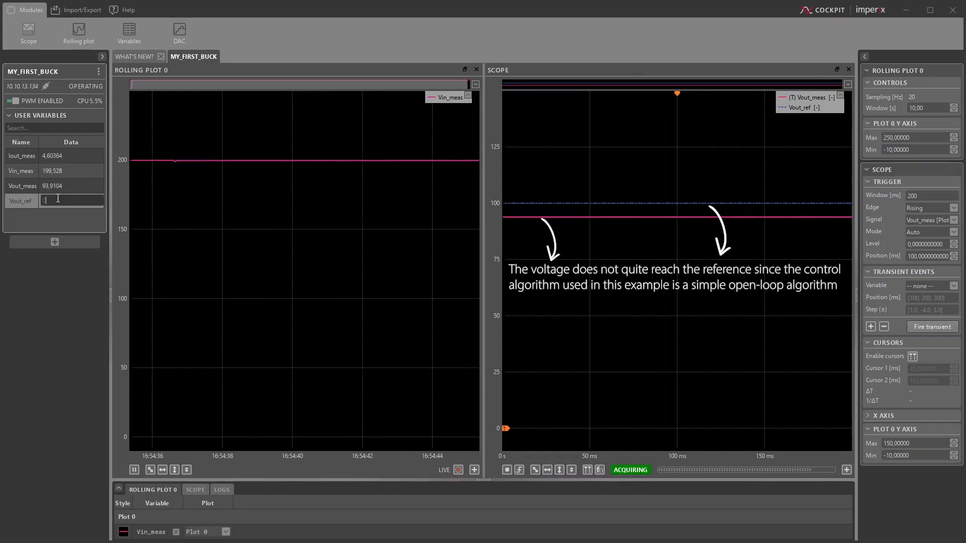
{"action": "type", "text": "0"}
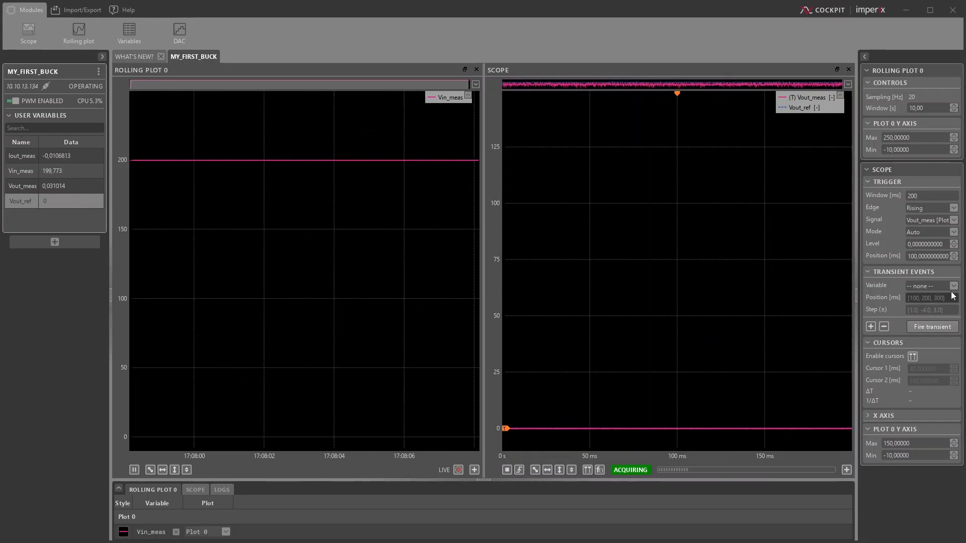
Fire Vout_ref transient steps of [50,50] at positions [75,150] ms
{"action": "left_click", "coordinate": [930, 285]}
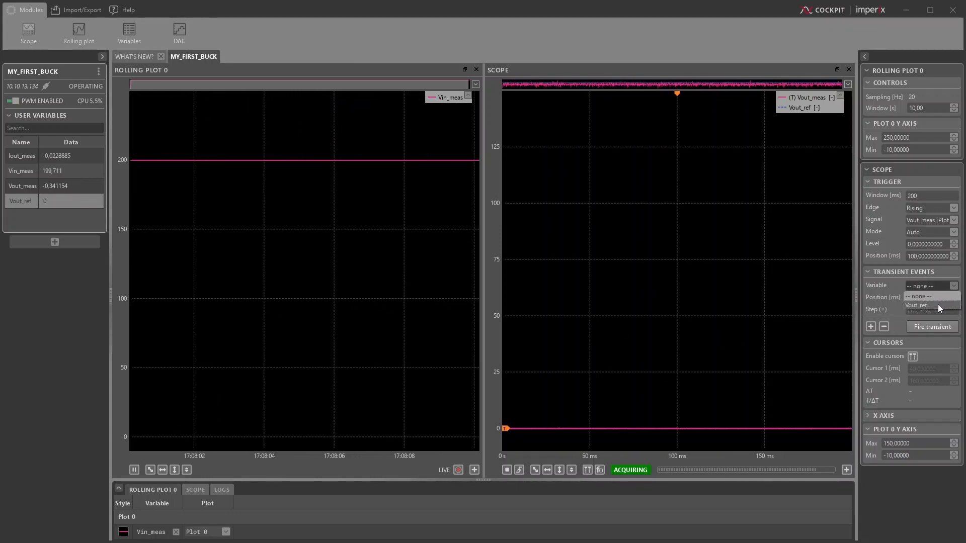
{"action": "left_click", "coordinate": [916, 305]}
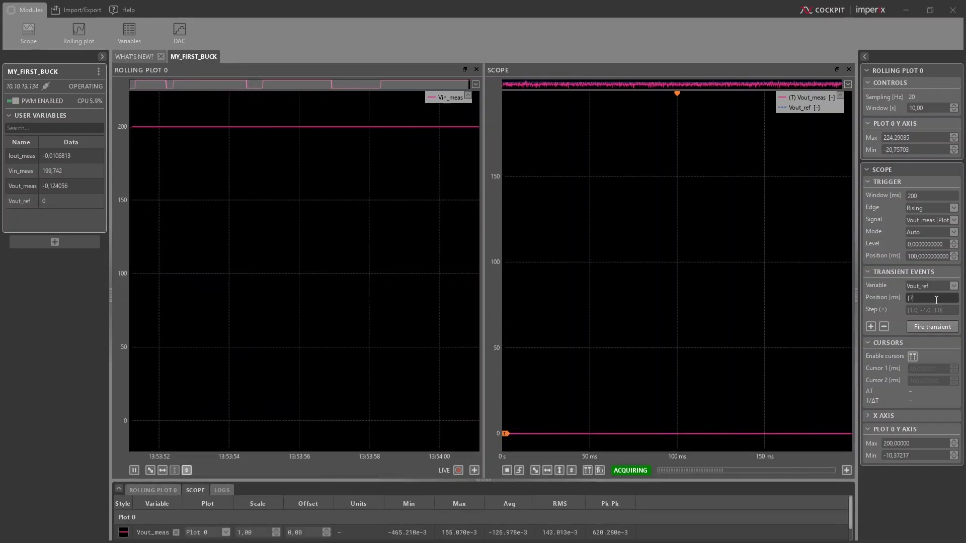
{"action": "type", "text": "75,150"}
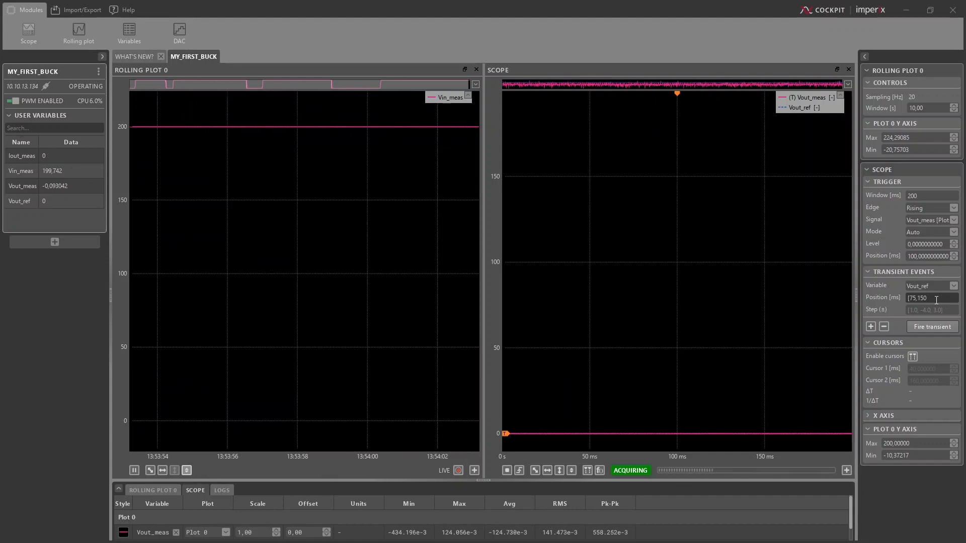
{"action": "left_click", "coordinate": [927, 309]}
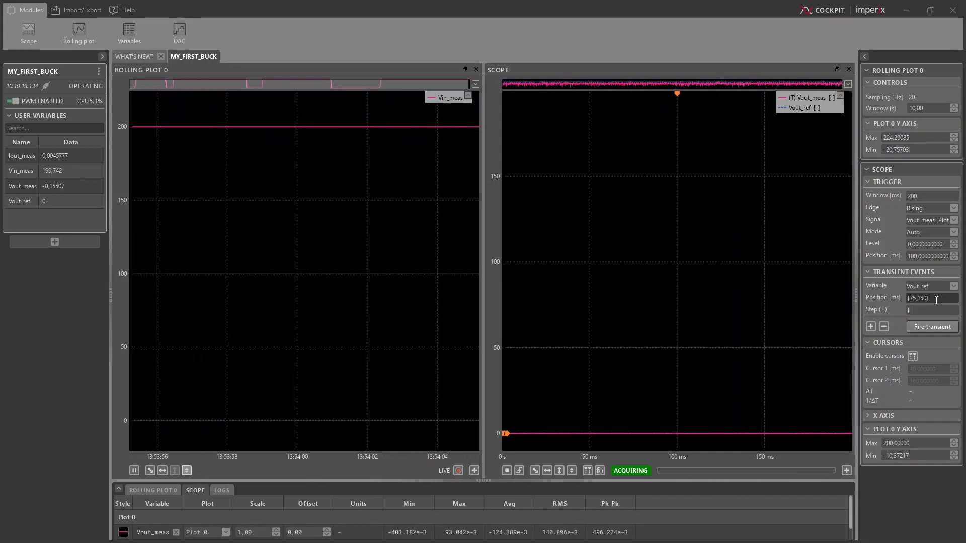
{"action": "type", "text": "[50,50]"}
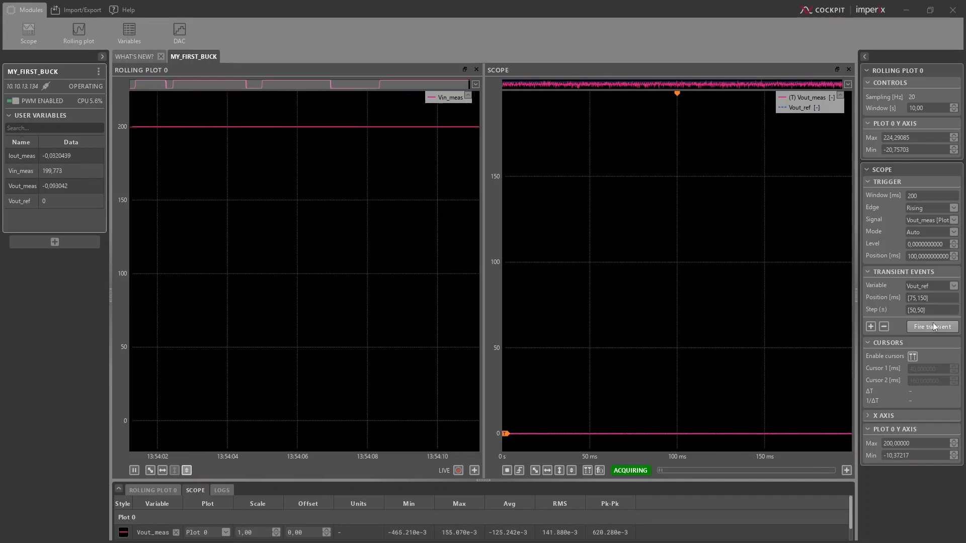
{"action": "left_click", "coordinate": [932, 326]}
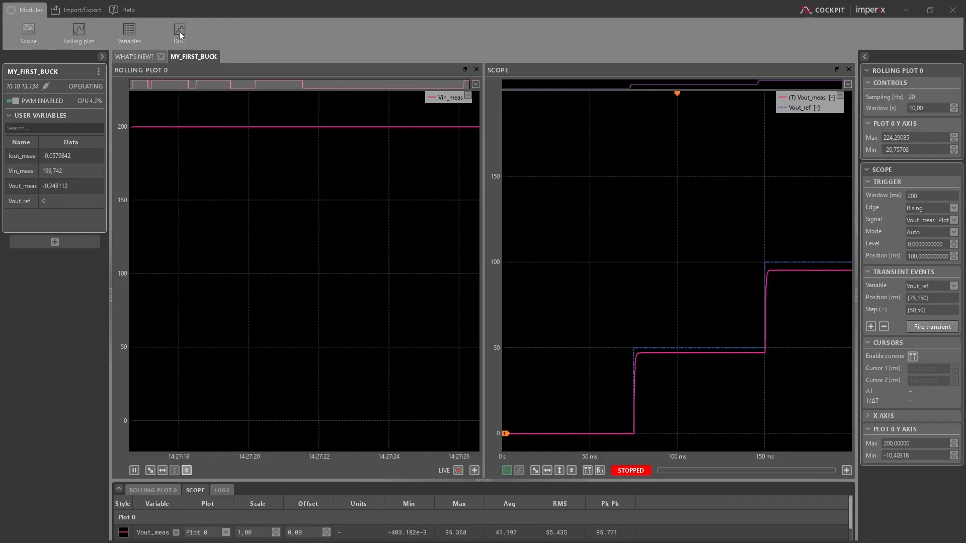
Output Vout_ref on DAC 0 at 0.05 scale and fire one 50 step at 100 ms
{"action": "left_click", "coordinate": [179, 32]}
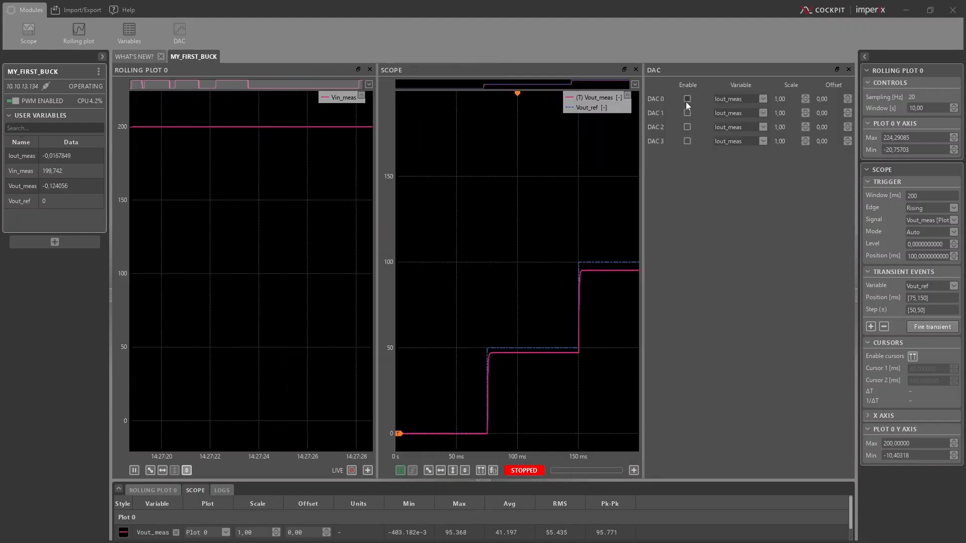
{"action": "left_click", "coordinate": [762, 98]}
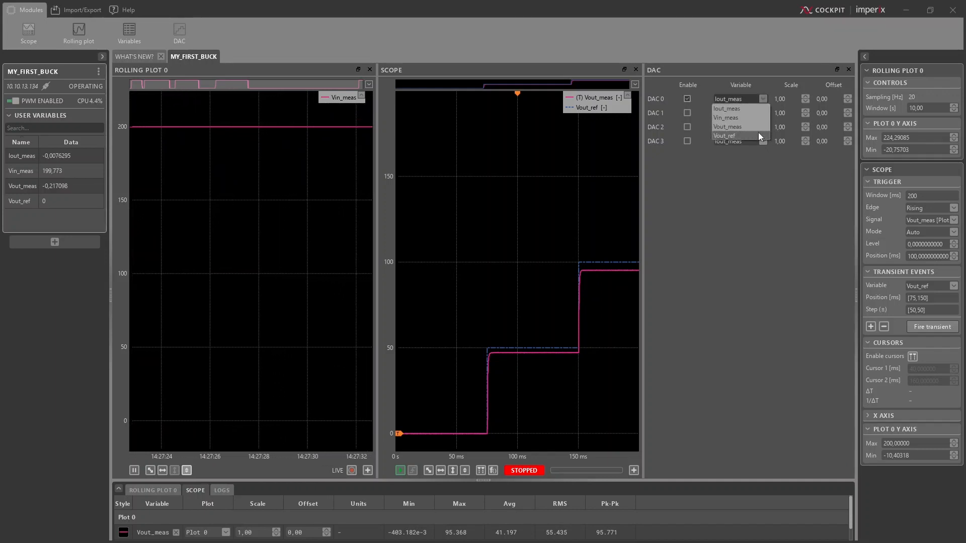
{"action": "left_click", "coordinate": [725, 136]}
{"action": "type", "text": "100"}
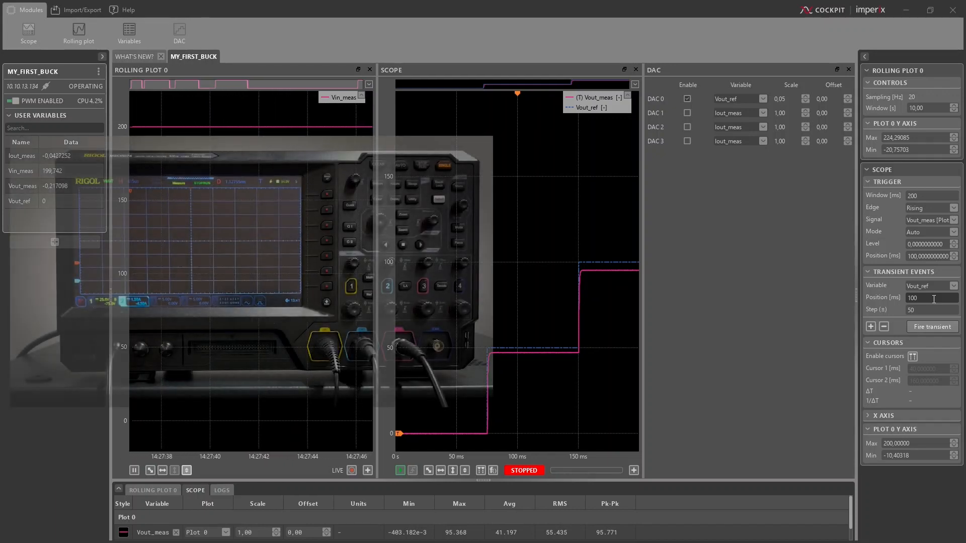
{"action": "left_click", "coordinate": [932, 327]}
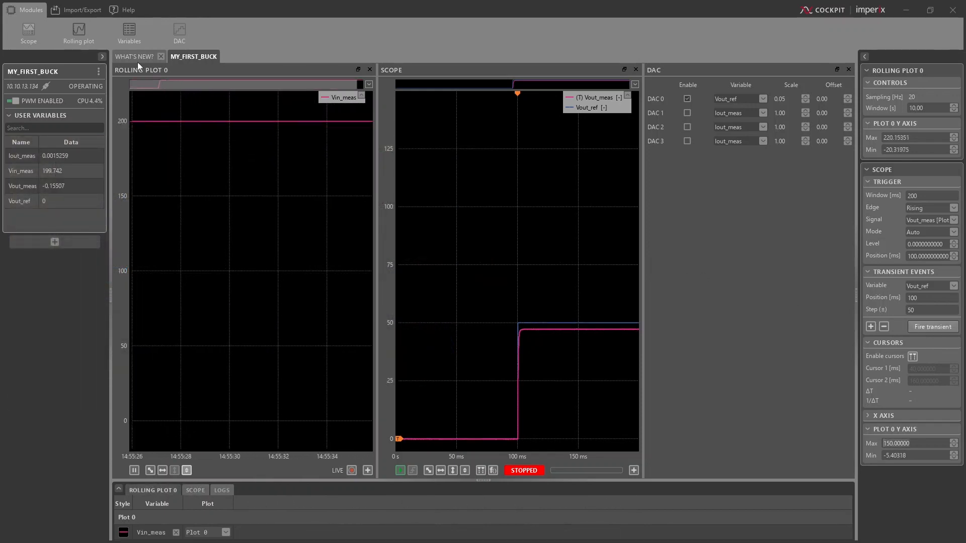
Export the my_first_buck Scope capture as the MAT figure file My_report in Documents
{"action": "left_click", "coordinate": [82, 9]}
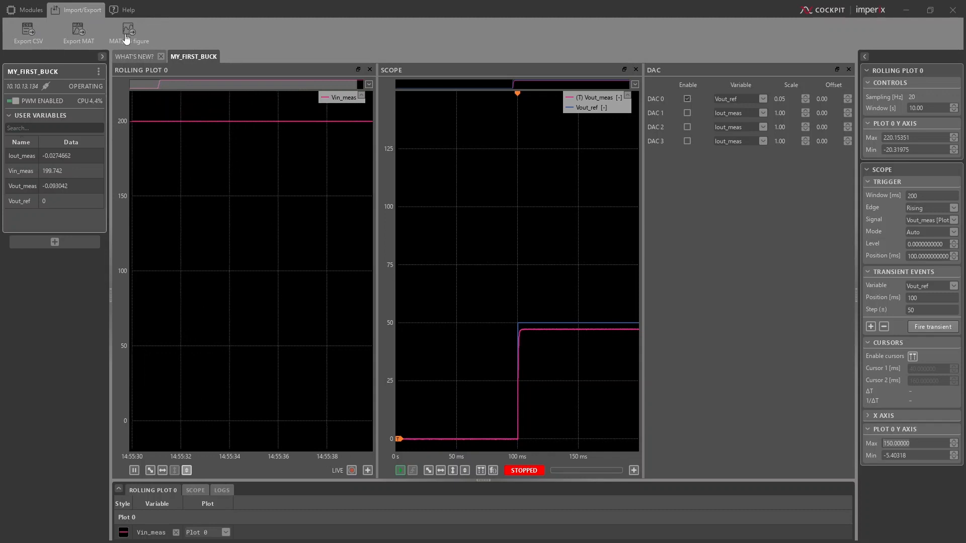
{"action": "left_click", "coordinate": [128, 29]}
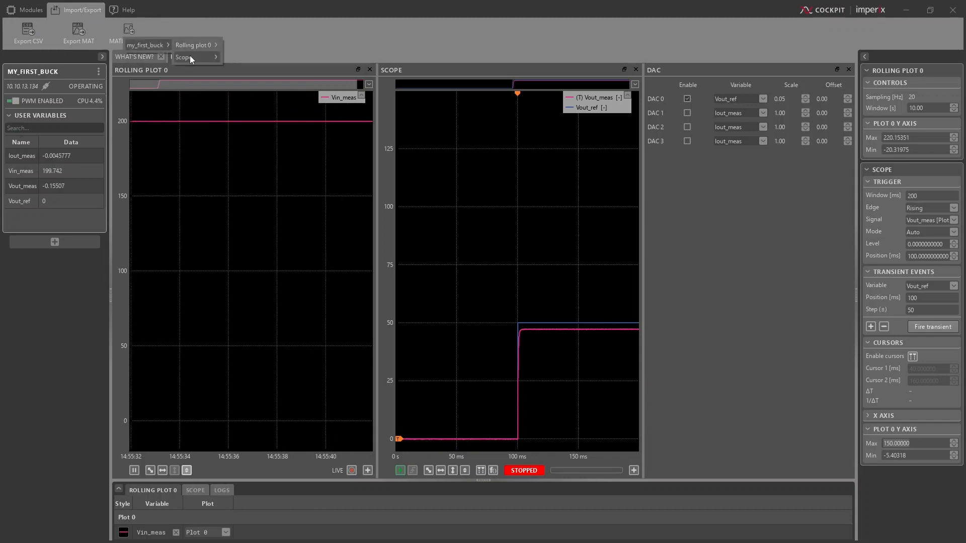
{"action": "left_click", "coordinate": [79, 32]}
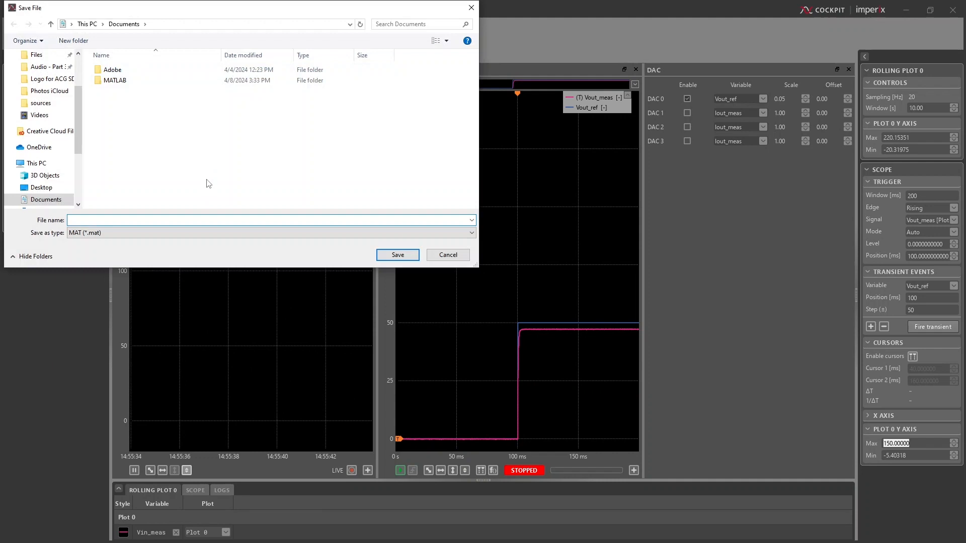
{"action": "type", "text": "My_report"}
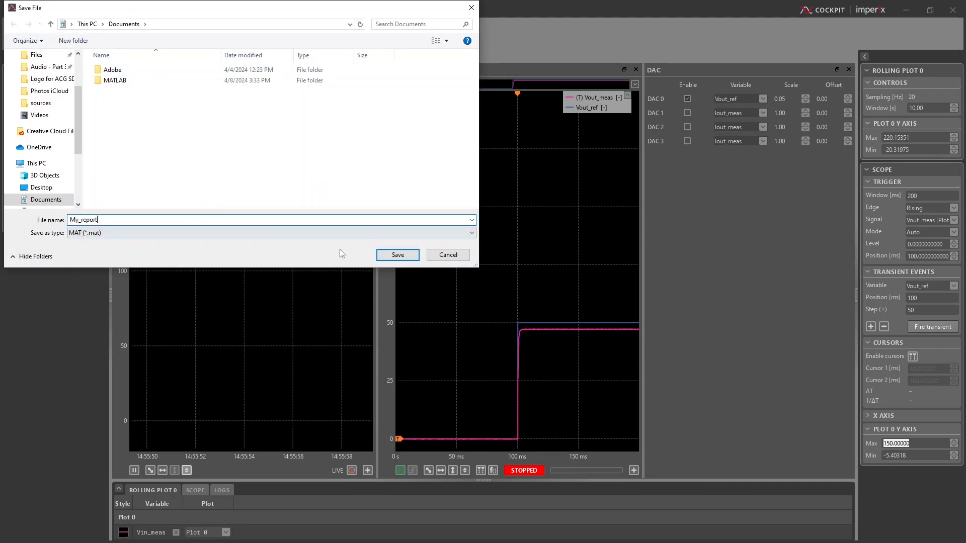
{"action": "left_click", "coordinate": [397, 255]}
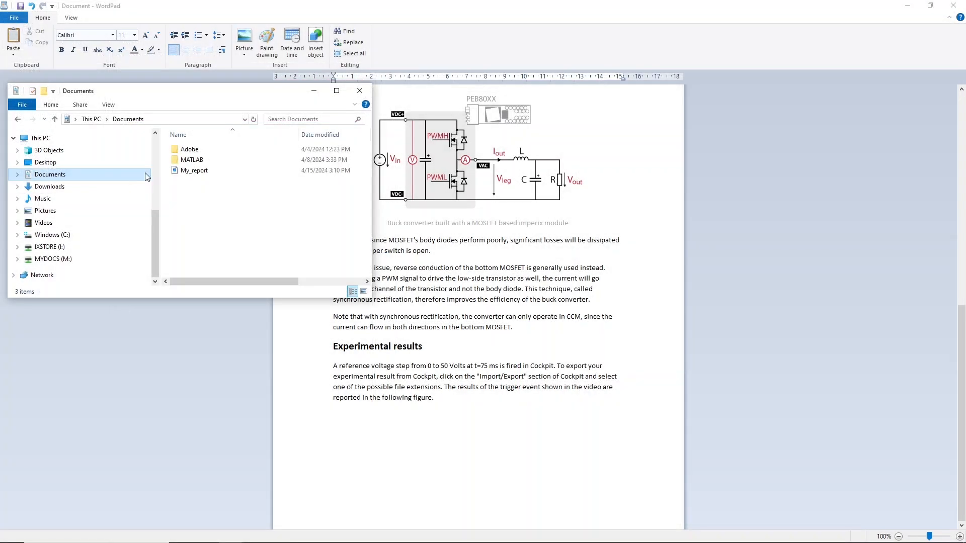
{"action": "left_click", "coordinate": [359, 91]}
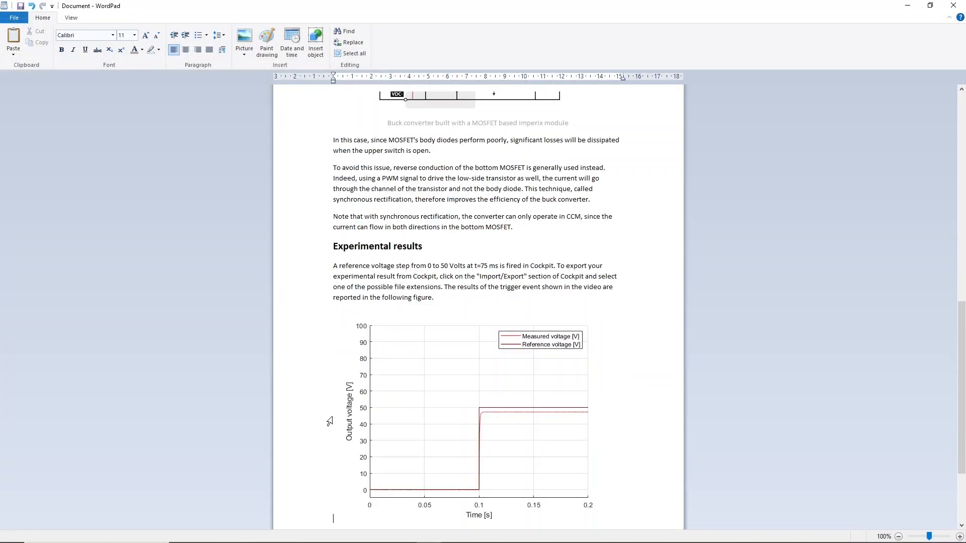
{"action": "mouse_move", "coordinate": [430, 399]}
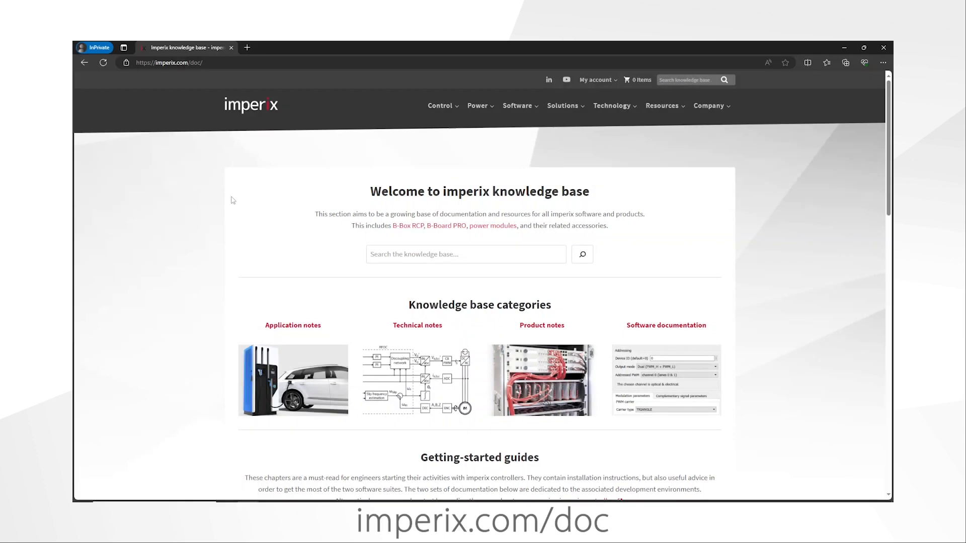
Open the Technical notes category and scroll through notes like SOGI PLL
{"action": "left_click", "coordinate": [417, 325]}
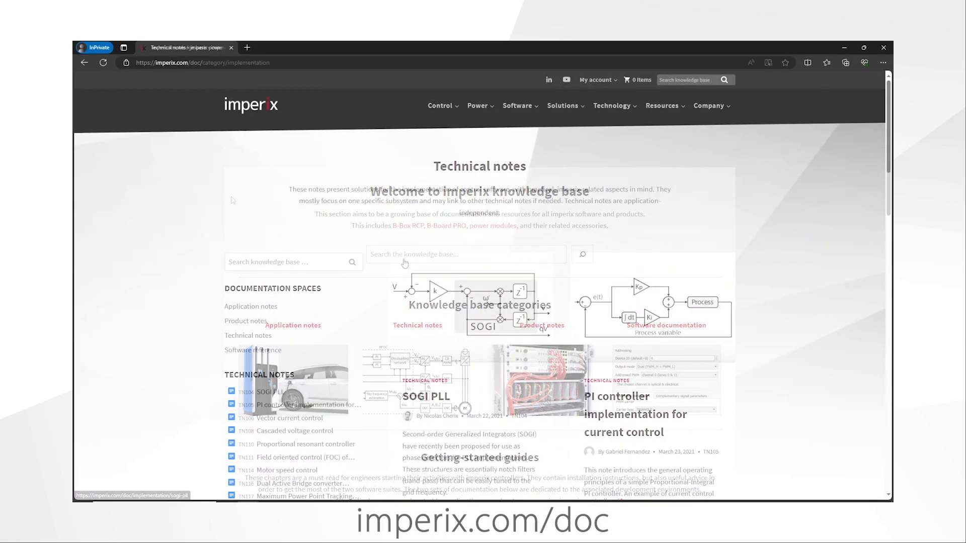
{"action": "scroll", "scroll_direction": "down", "scroll_amount": 3}
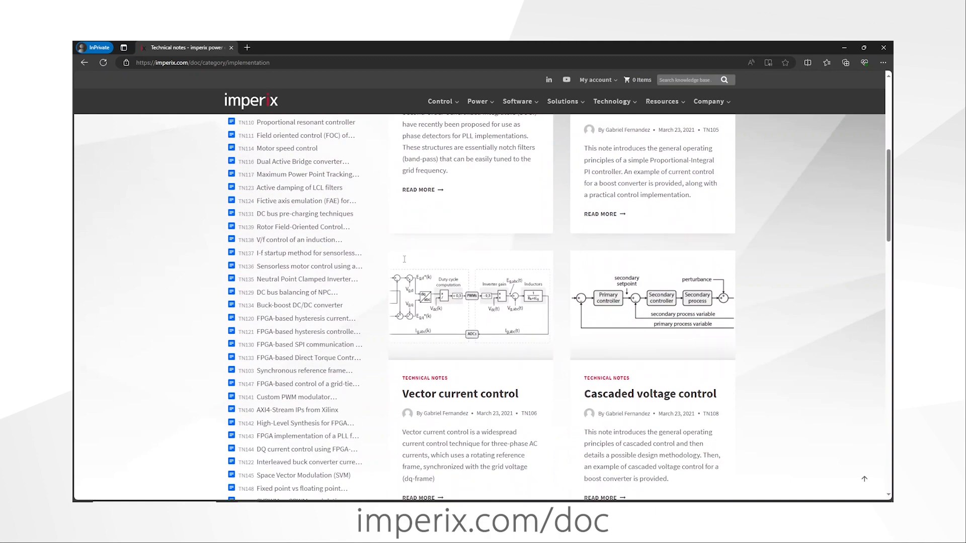